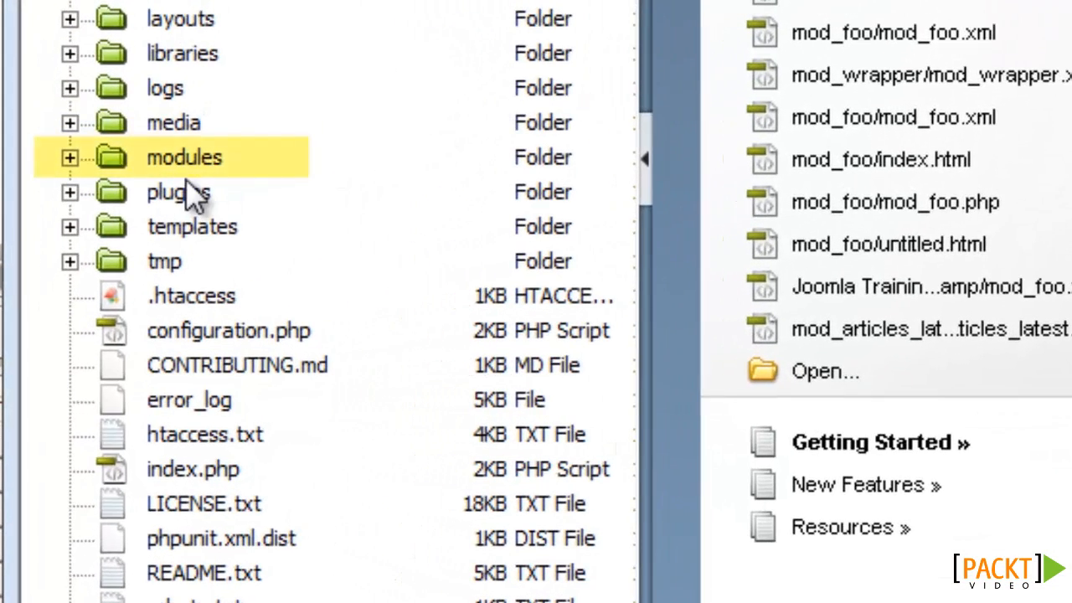
Step: Create the mod_foo folder under modules and add index.html, mod_foo.php and mod_foo.xml to it
left_click(70, 158)
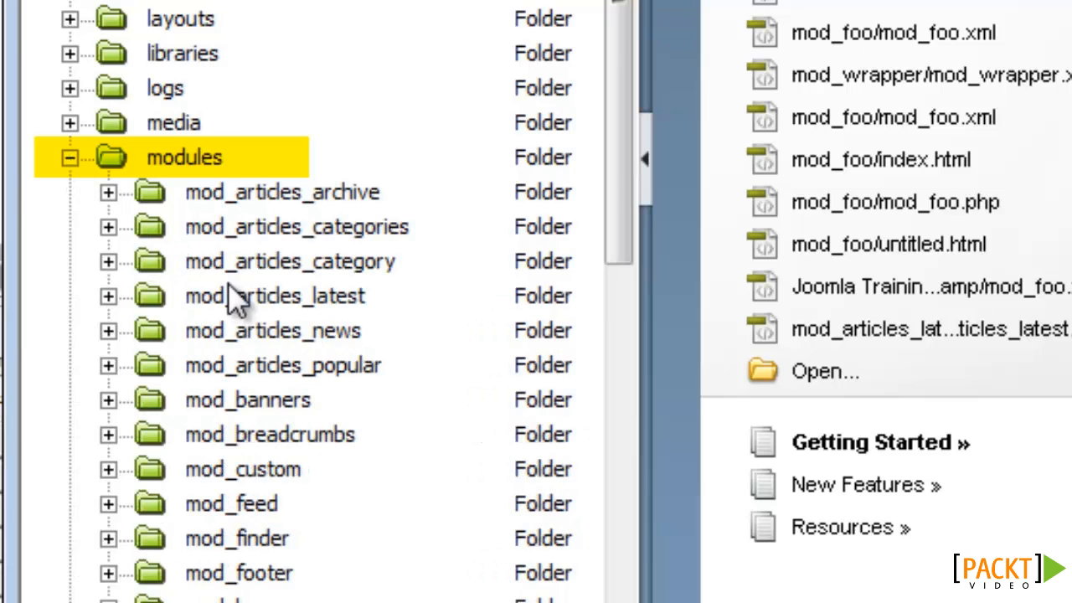
scroll("down", 3)
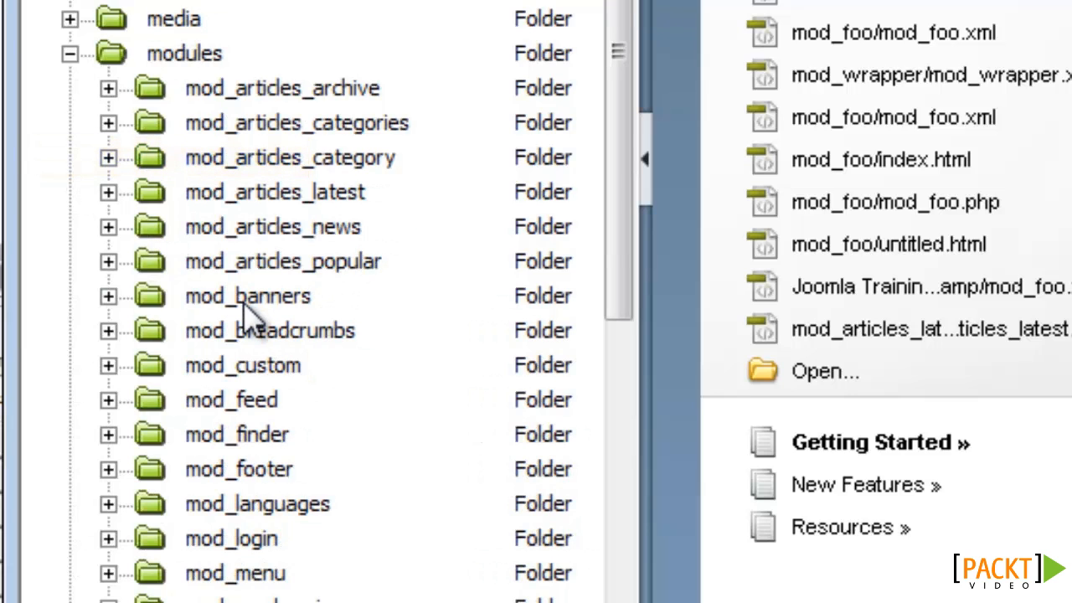
mouse_move(476, 308)
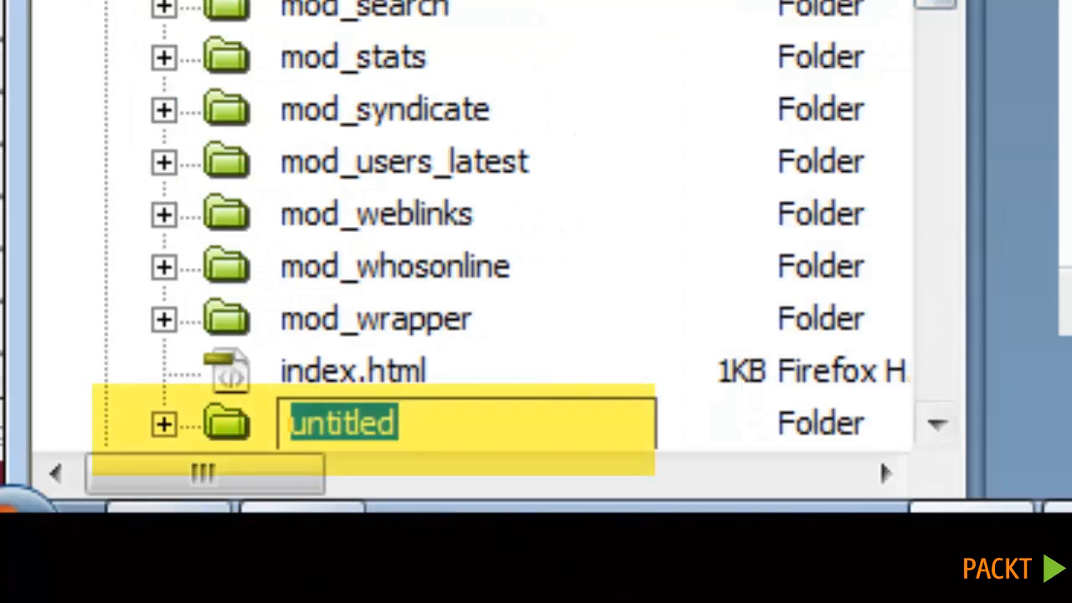
type("mod_foo")
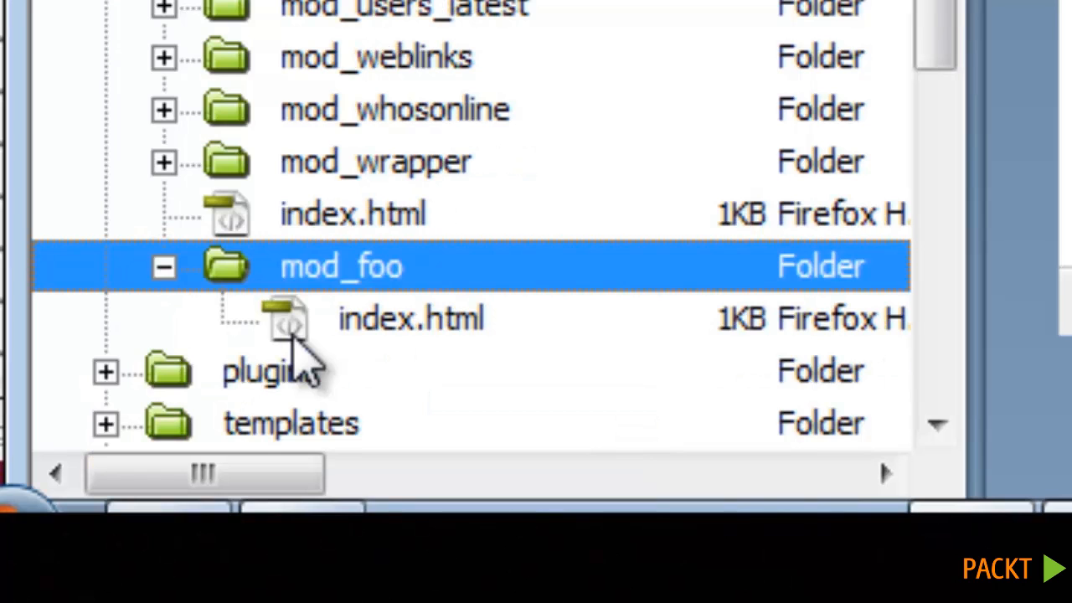
mouse_move(301, 335)
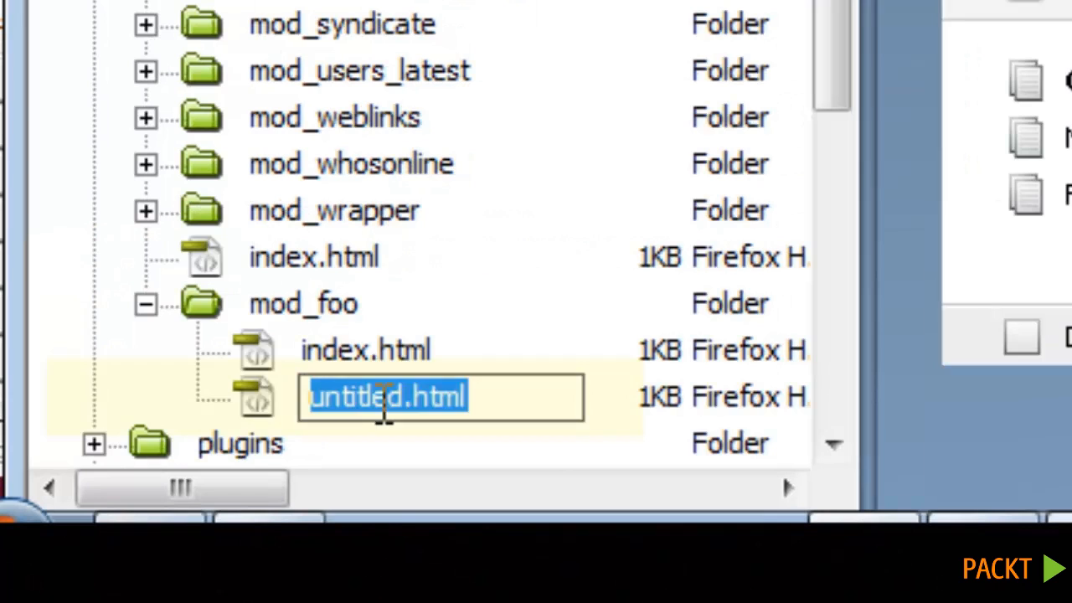
type("mod_foo.php")
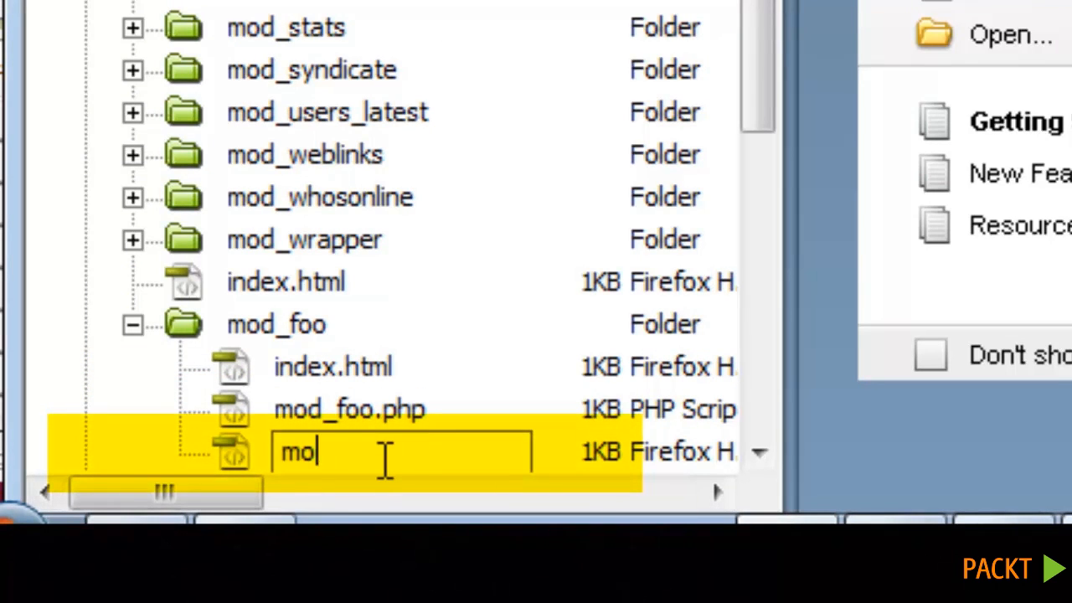
type("d_foo.xml")
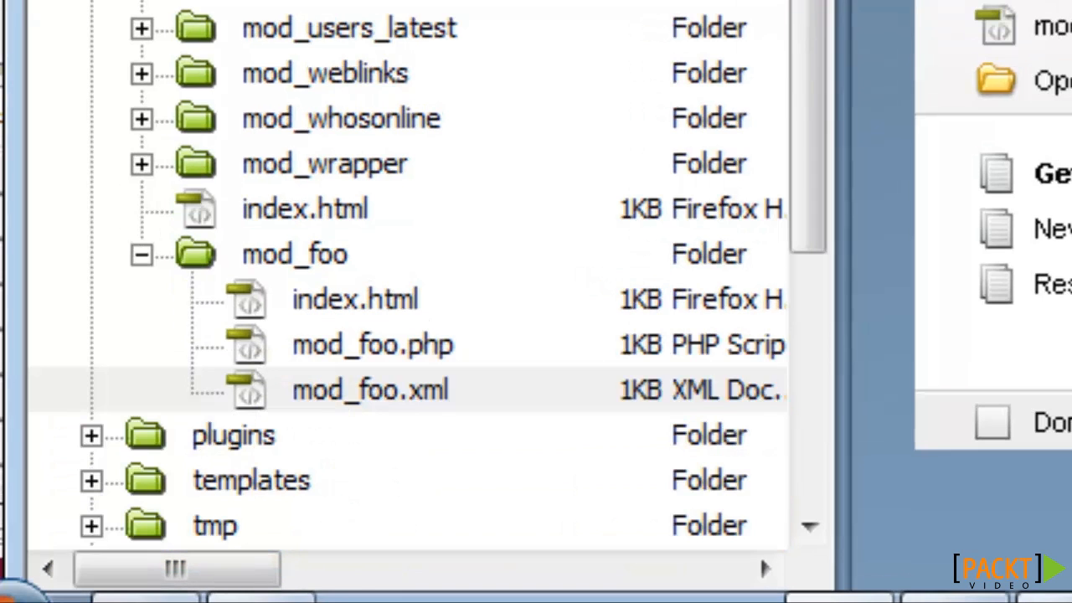
Step: In mod_foo.php close the PHP tag after the access check and add <p>Hello, World!</p>
left_click(372, 345)
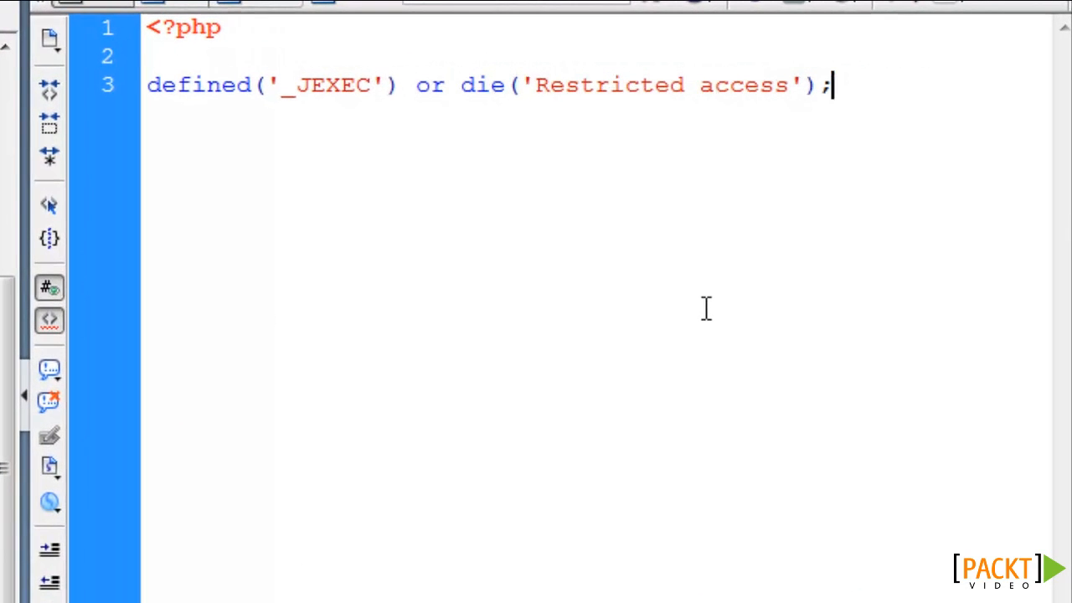
key("Enter")
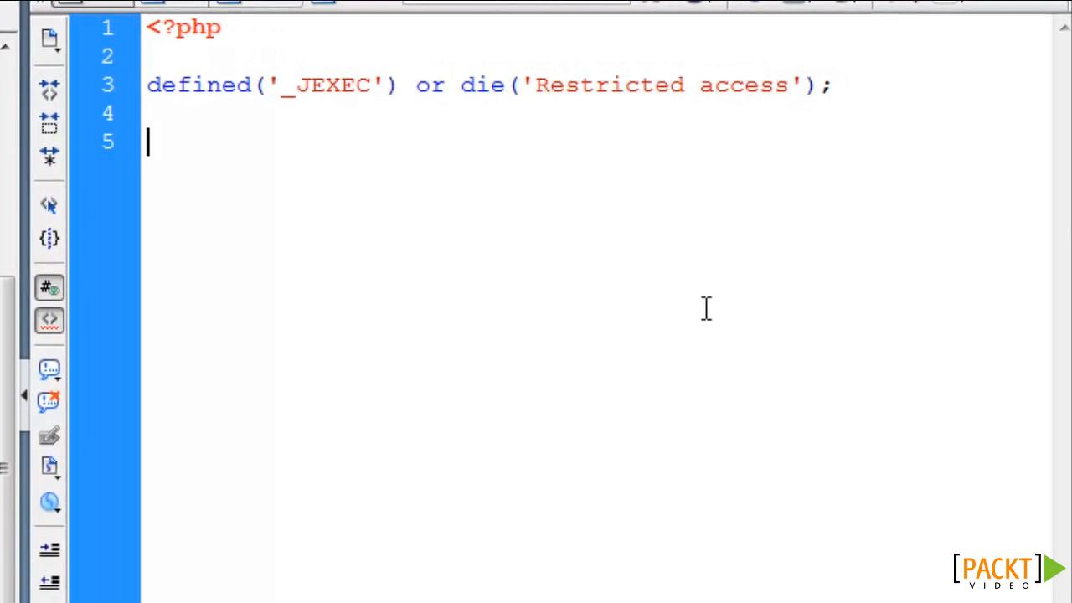
type("?>")
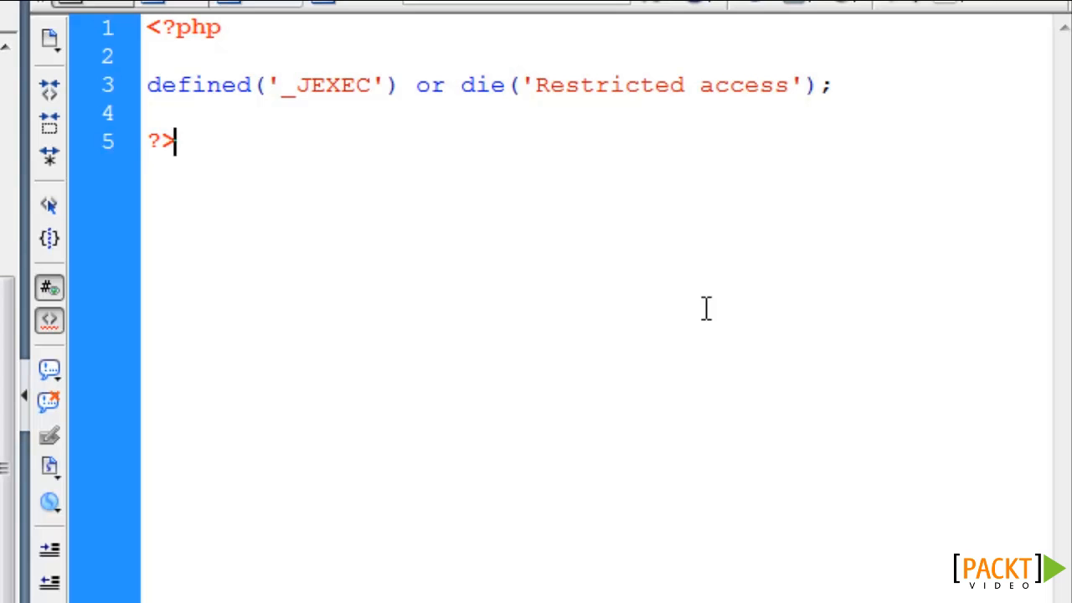
type("<p>Hello,")
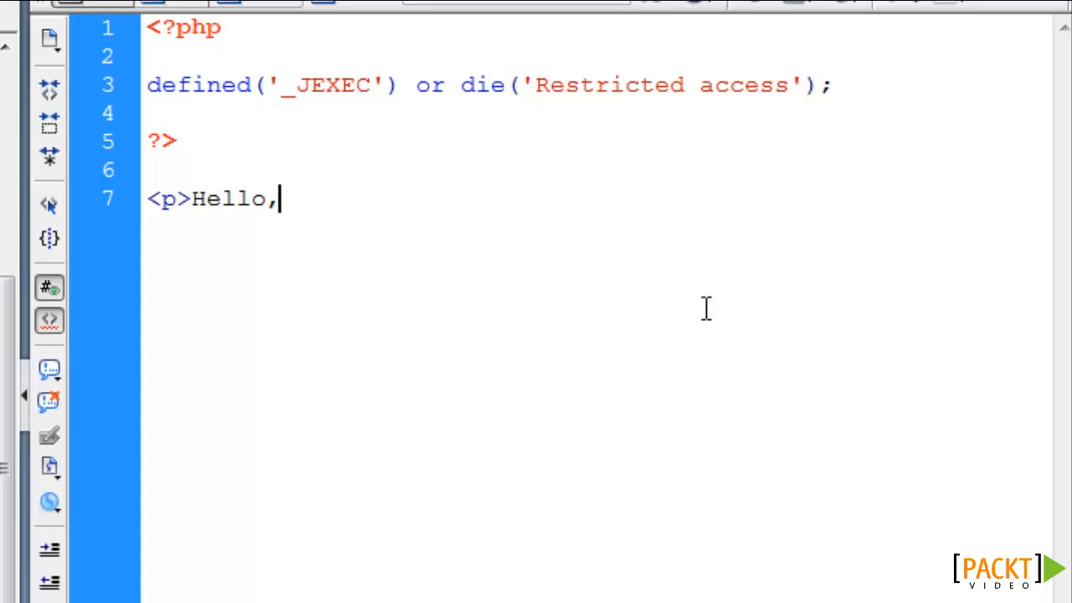
type("World")
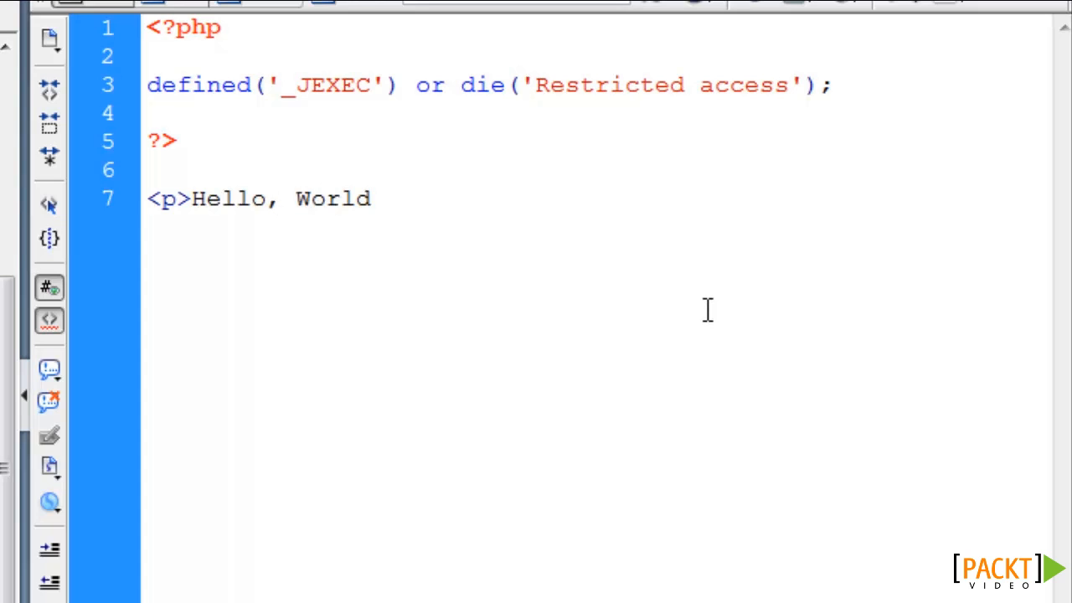
type("!</p>")
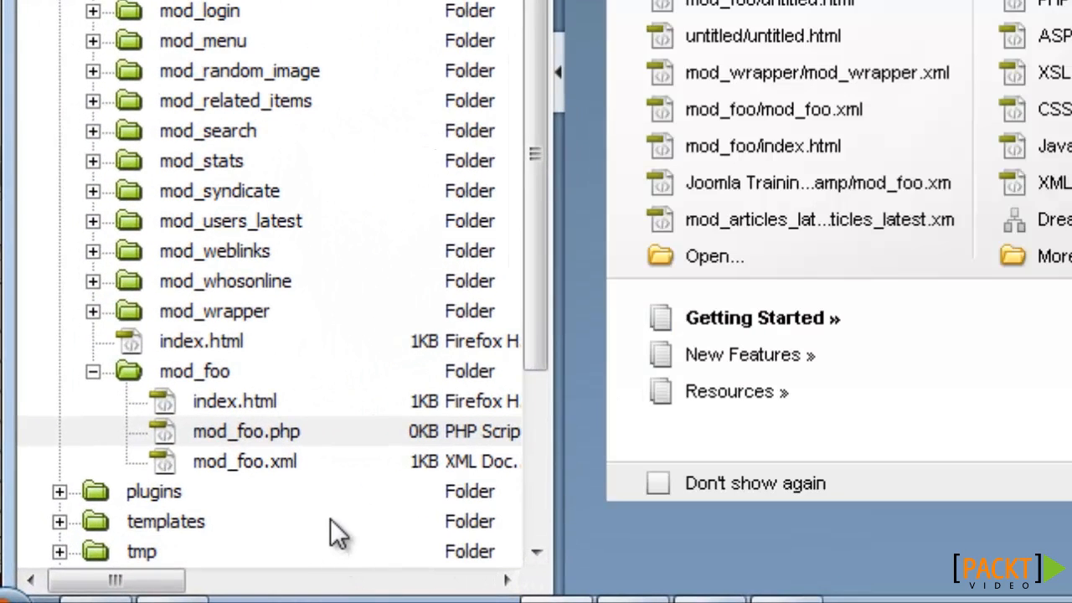
Step: In mod_foo.xml declare the name Foo Module and description My first module
left_click(244, 460)
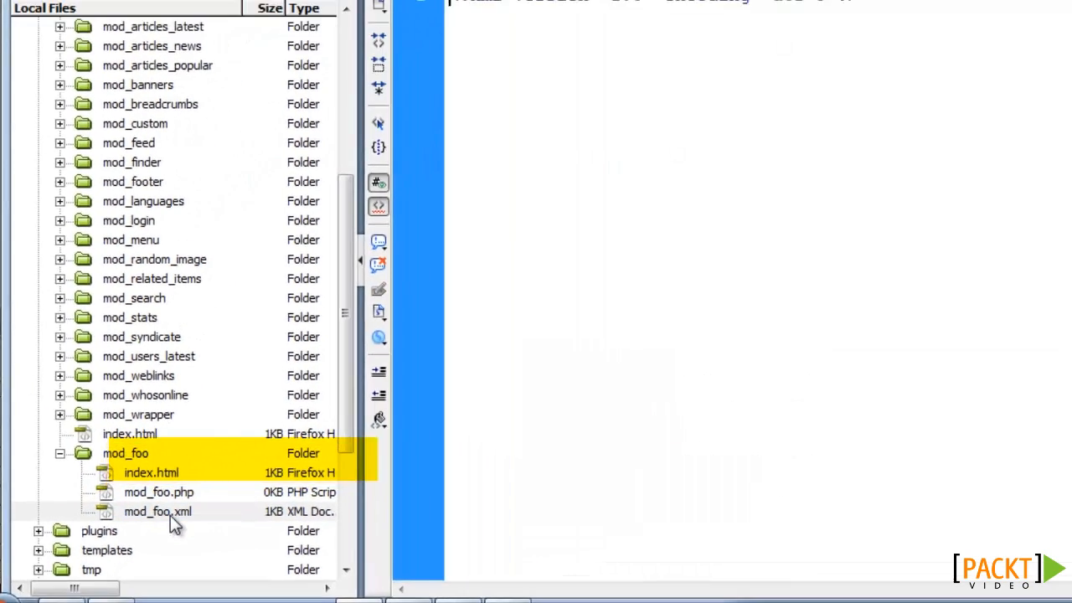
double_click(157, 511)
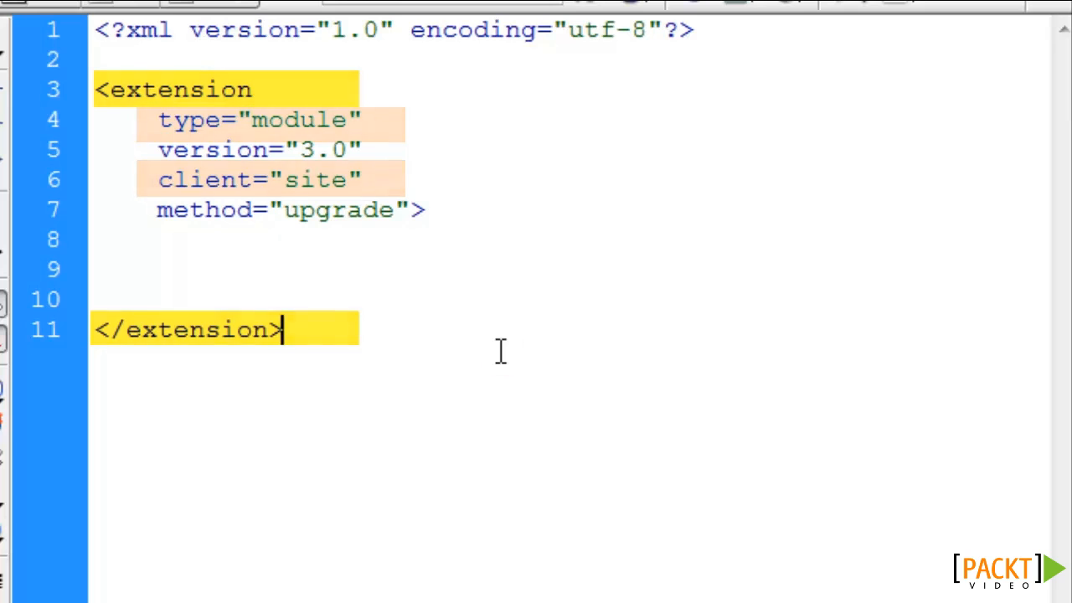
type("<name>Foo Module</name>")
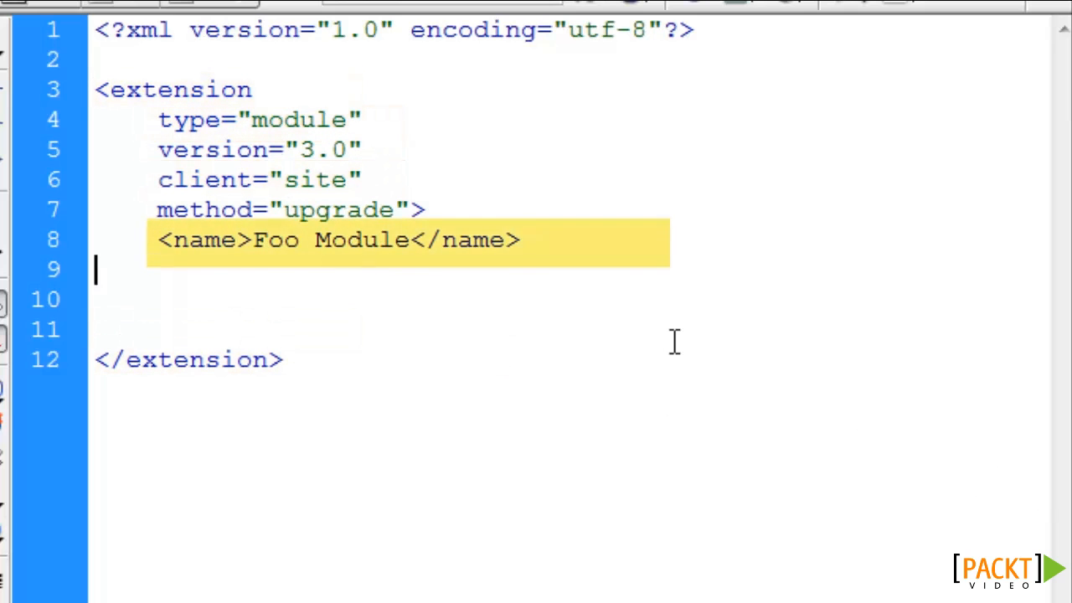
type("<description>My first module</description>")
left_click(566, 300)
type("<files>")
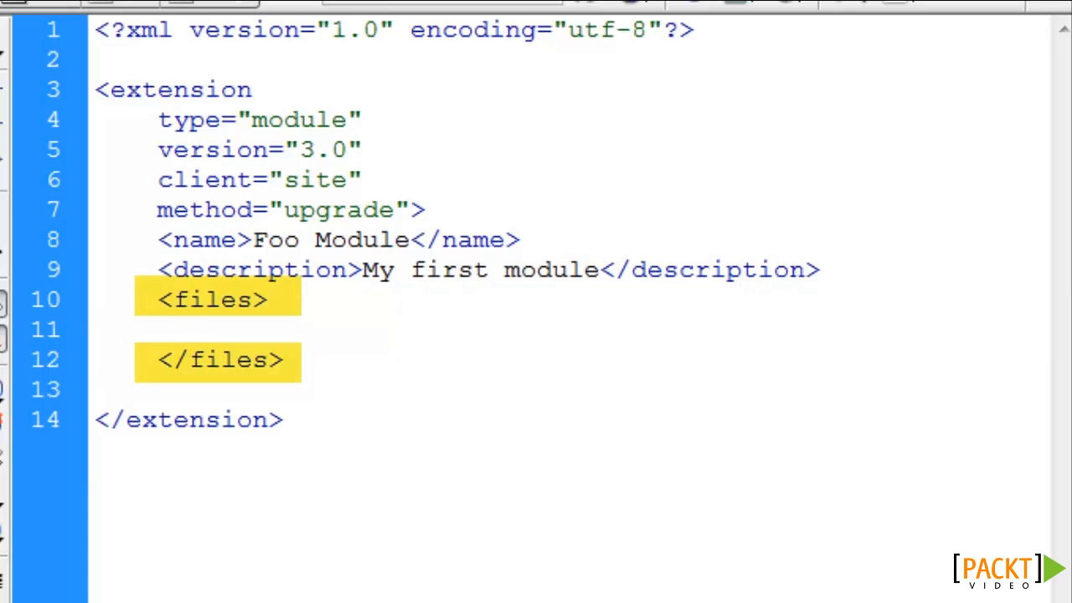
Step: List mod_foo.php (module="mod_foo") and index.html in the manifest's files section
type("<filename module=\"mod_foo\">mod_foo.php</filename>")
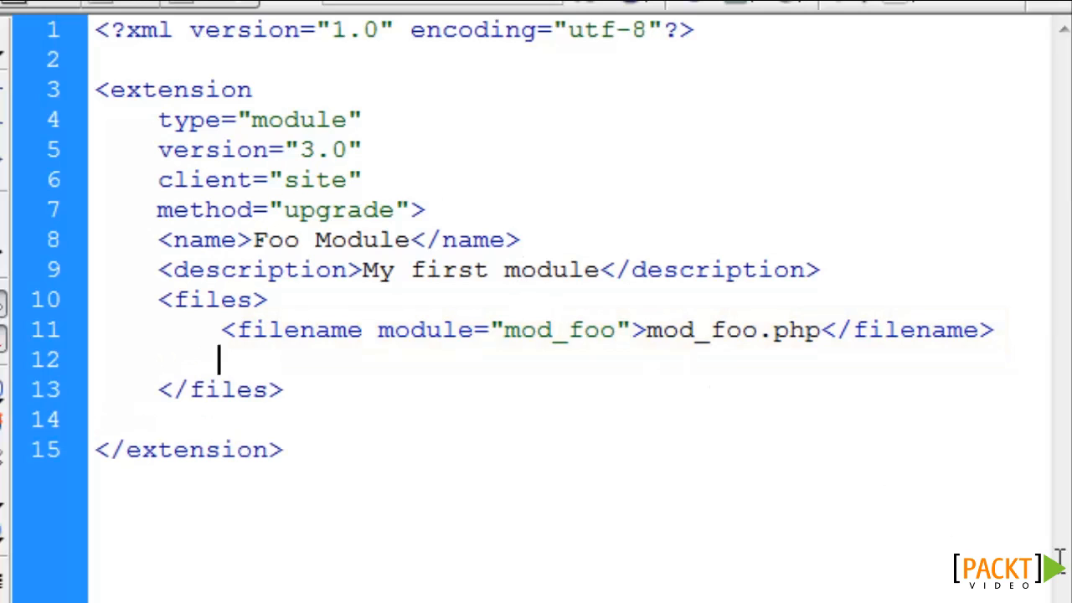
type("<filename>index.html</filename>")
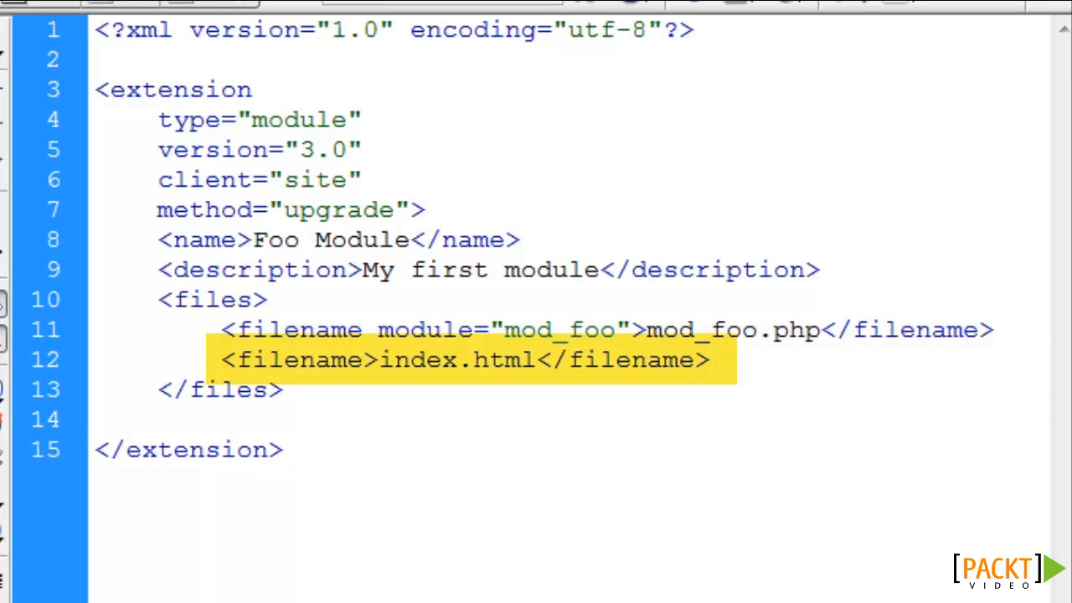
left_click(707, 358)
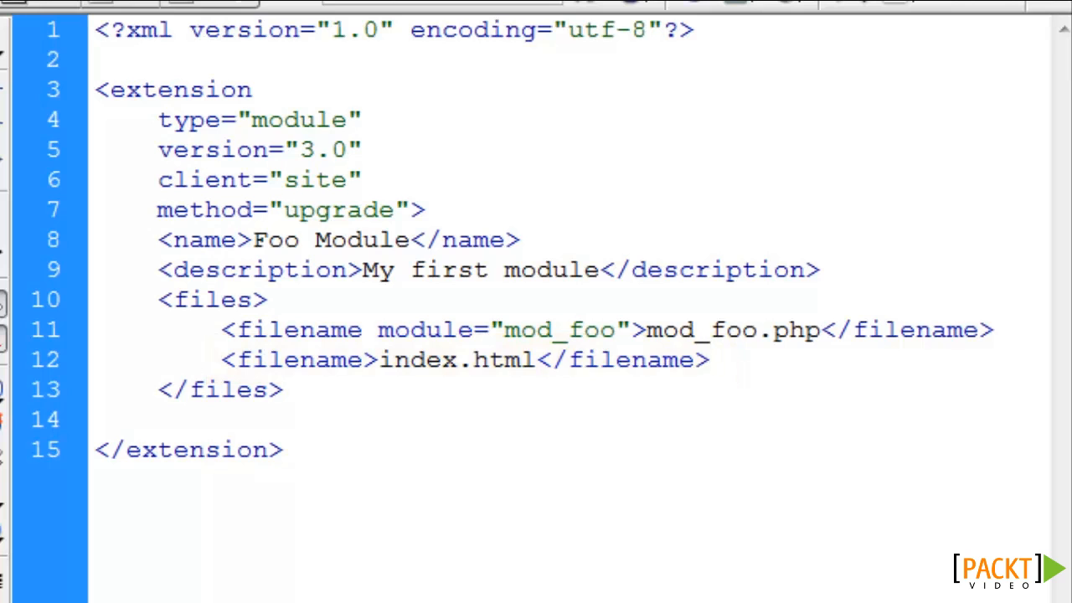
left_click(707, 359)
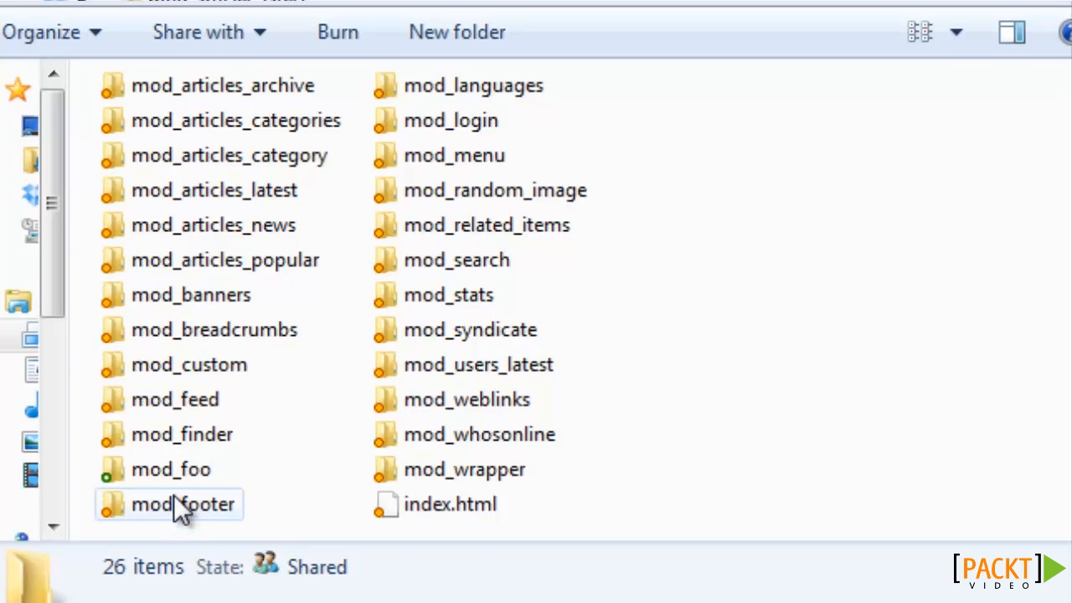
Step: Send the mod_foo folder to a compressed (zipped) folder
right_click(171, 469)
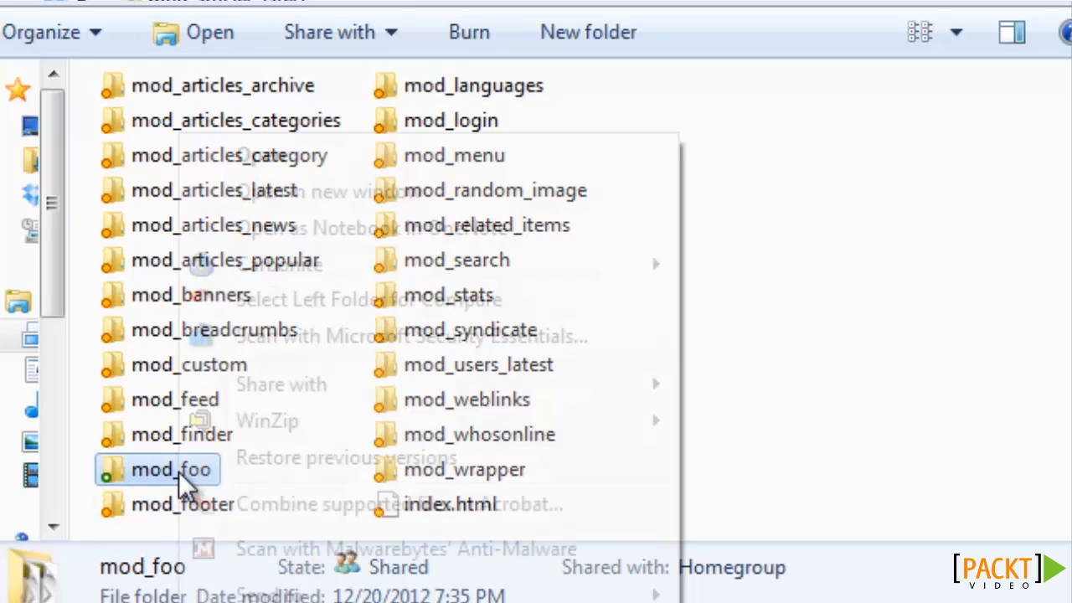
right_click(171, 469)
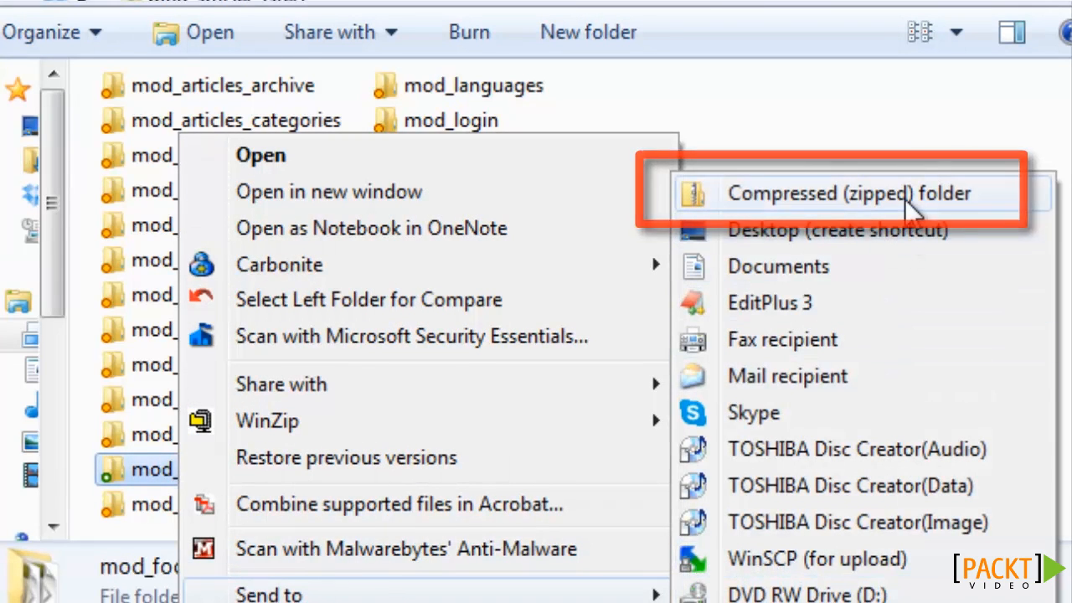
left_click(848, 193)
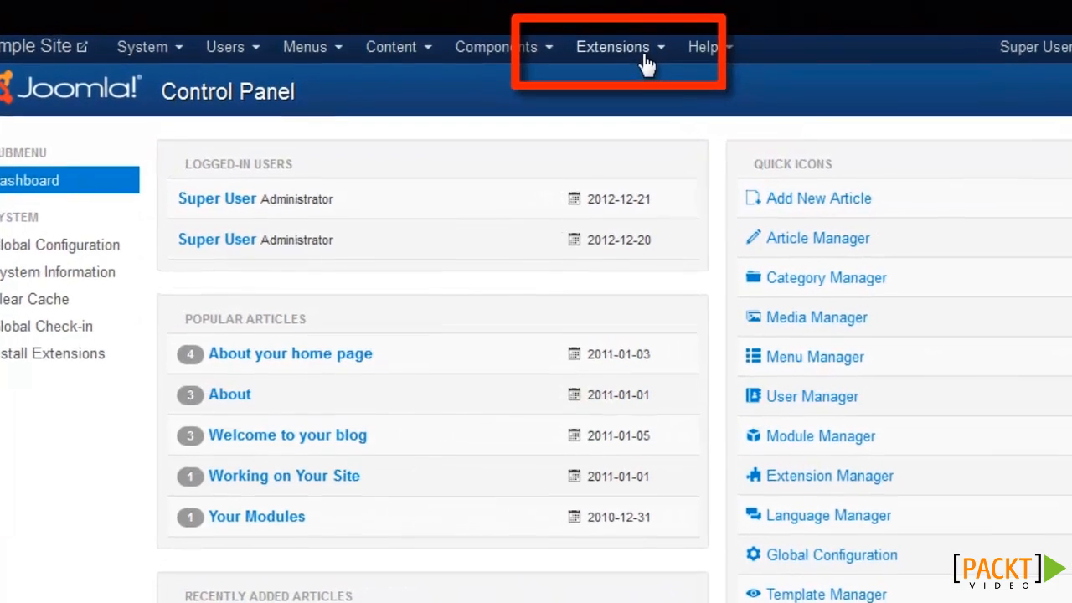
Step: In the Extension Manager browse to the mod_foo zip and upload & install it
left_click(613, 47)
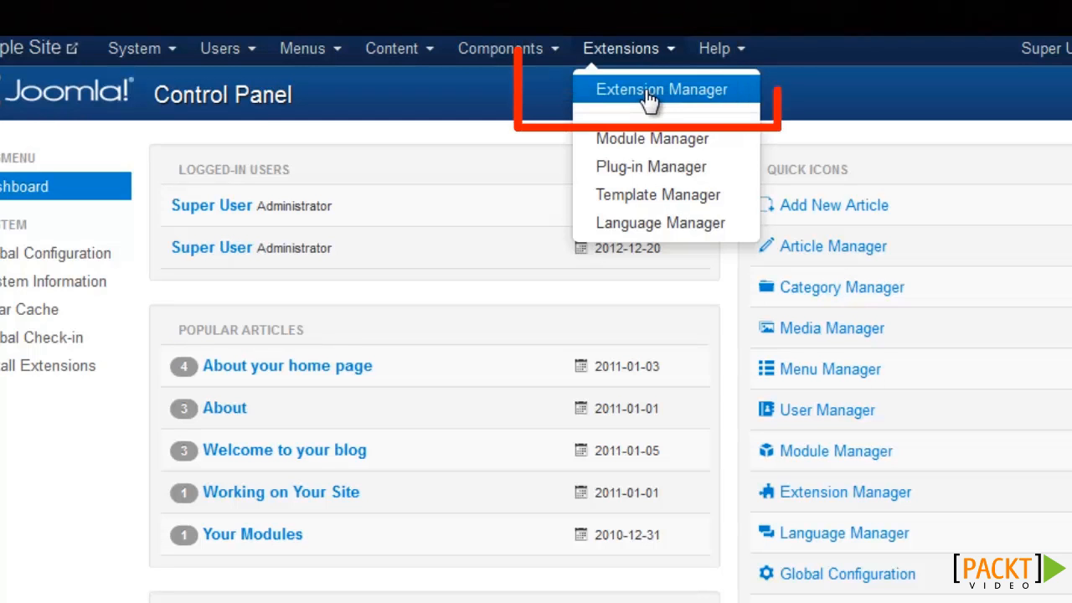
left_click(660, 89)
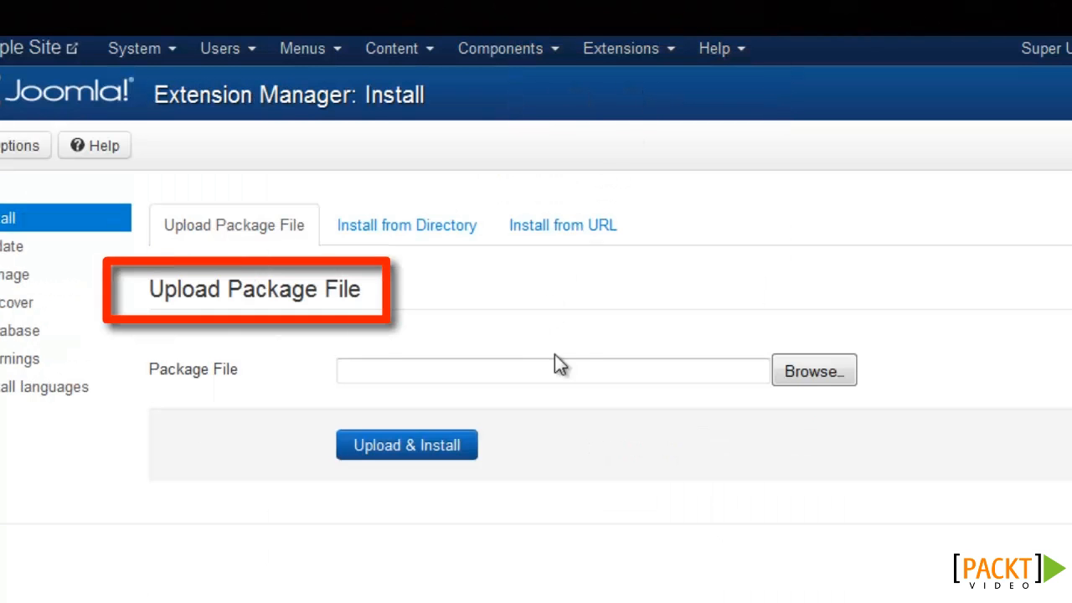
left_click(813, 371)
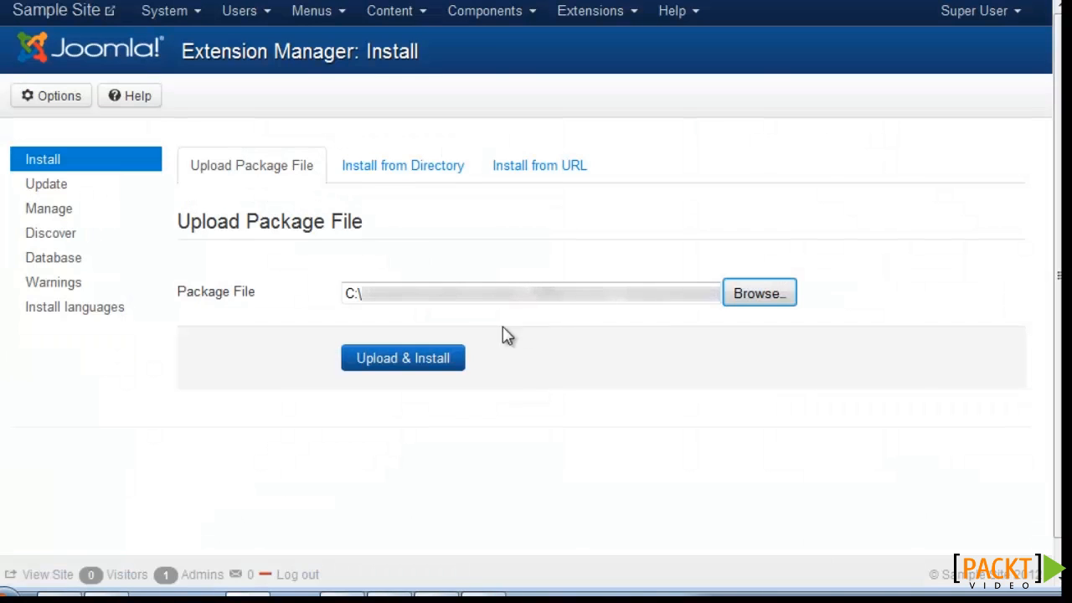
left_click(402, 358)
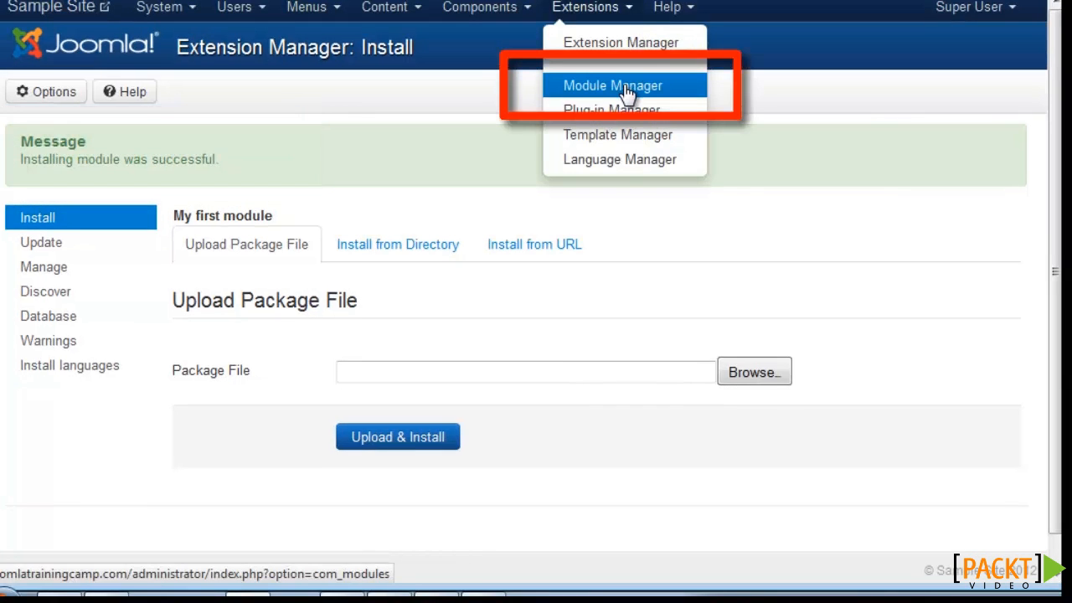
Step: In Module Manager set Foo Module to the Right [position-7] position, assigned to all pages
left_click(613, 86)
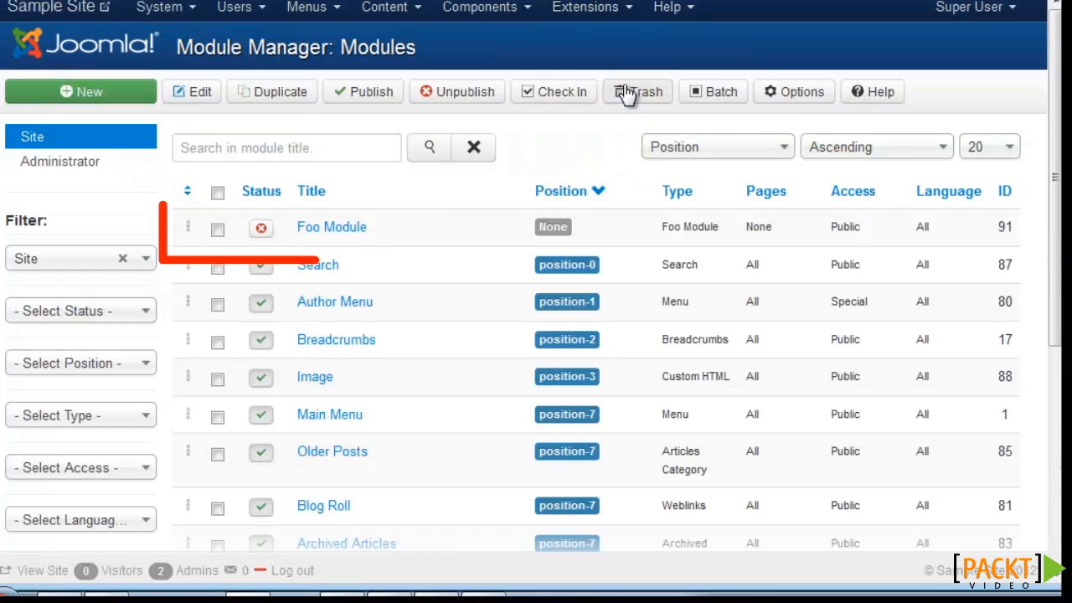
mouse_move(332, 227)
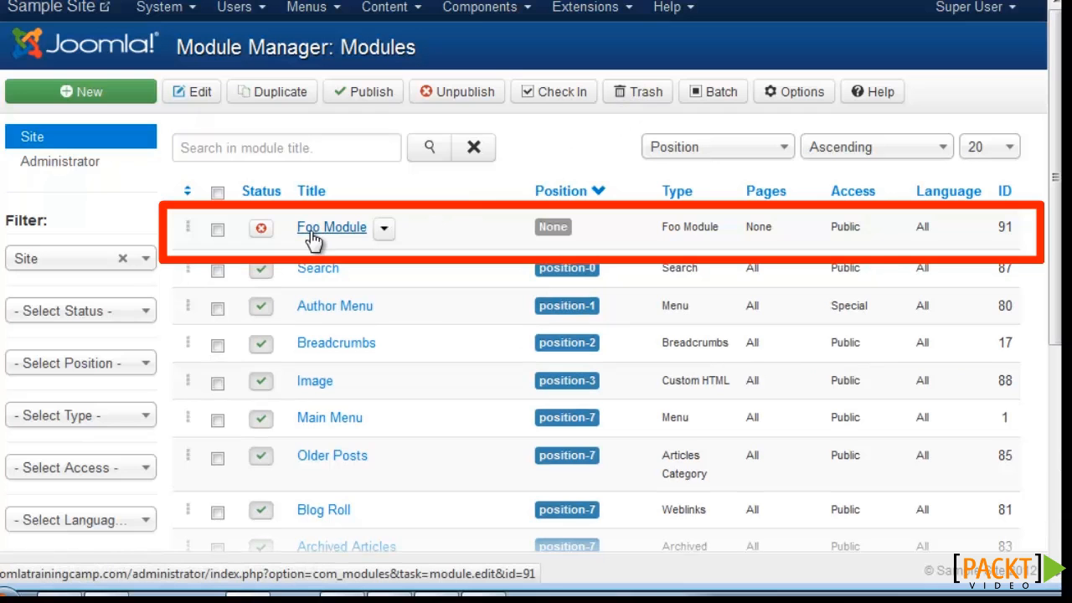
left_click(332, 228)
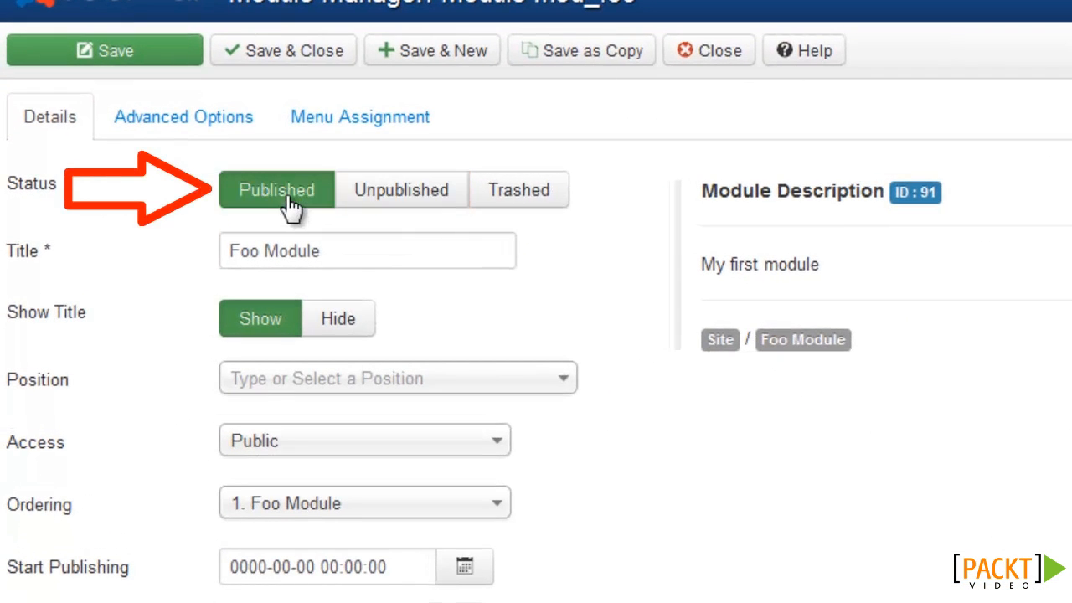
scroll("down", 3)
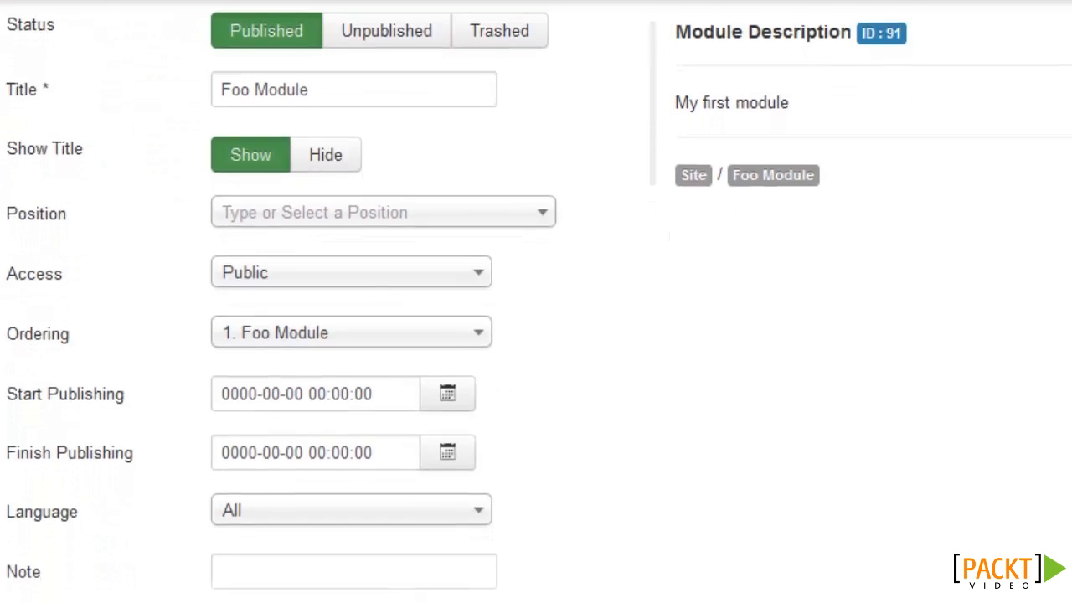
left_click(381, 211)
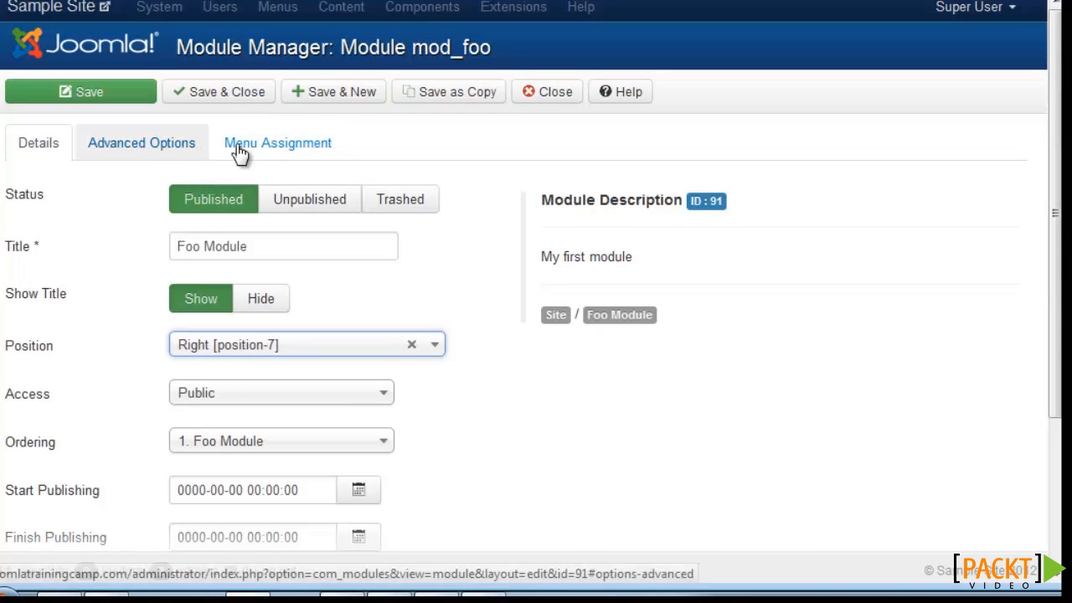
left_click(278, 143)
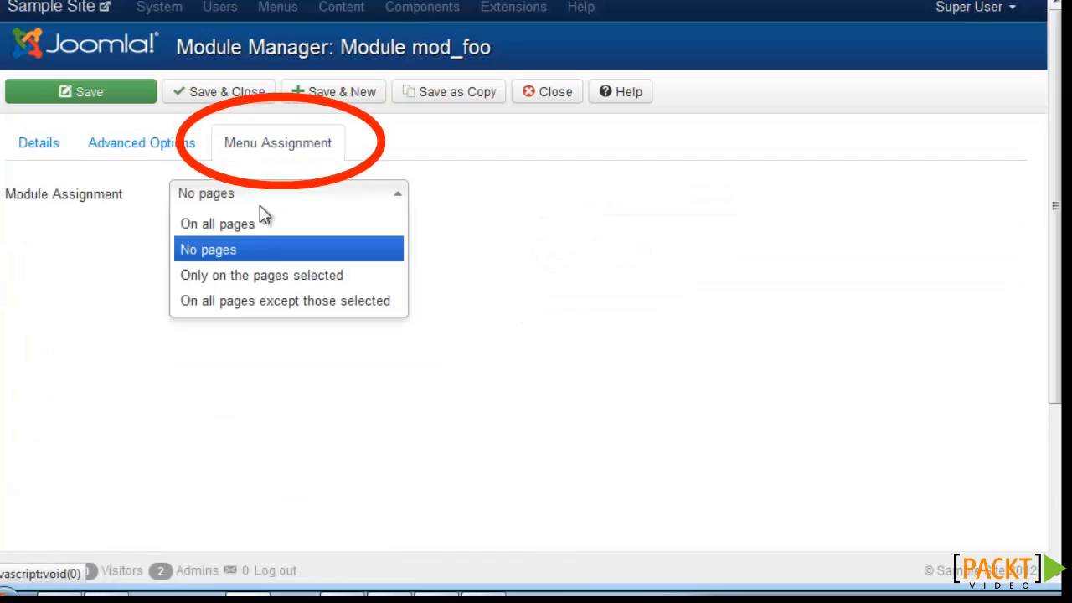
left_click(218, 224)
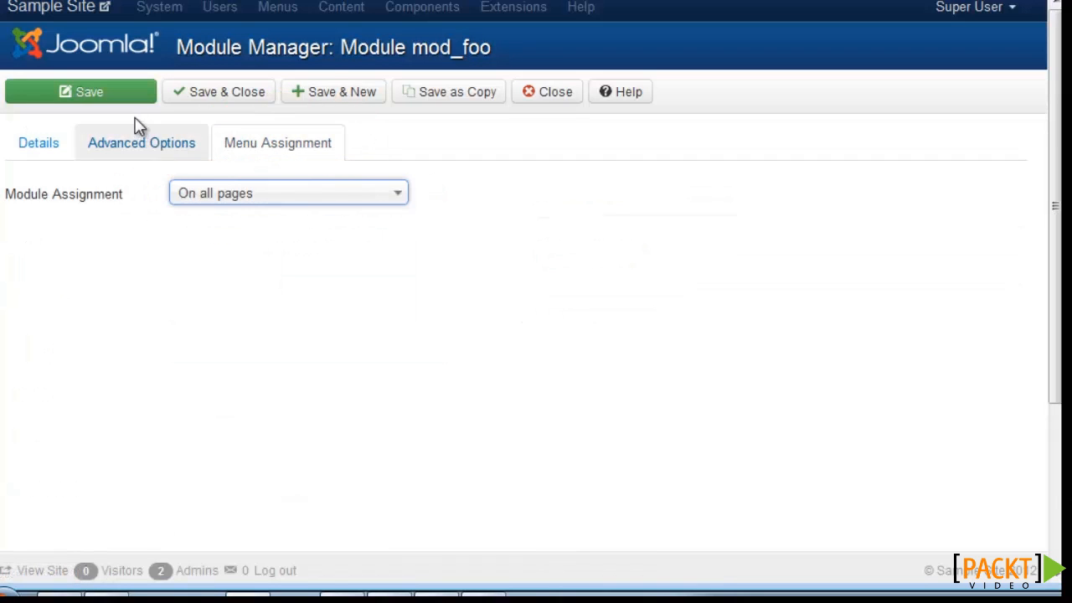
Step: Save the module and confirm 'Foo Module — Hello, World!' appears in the site's sidebar
left_click(80, 91)
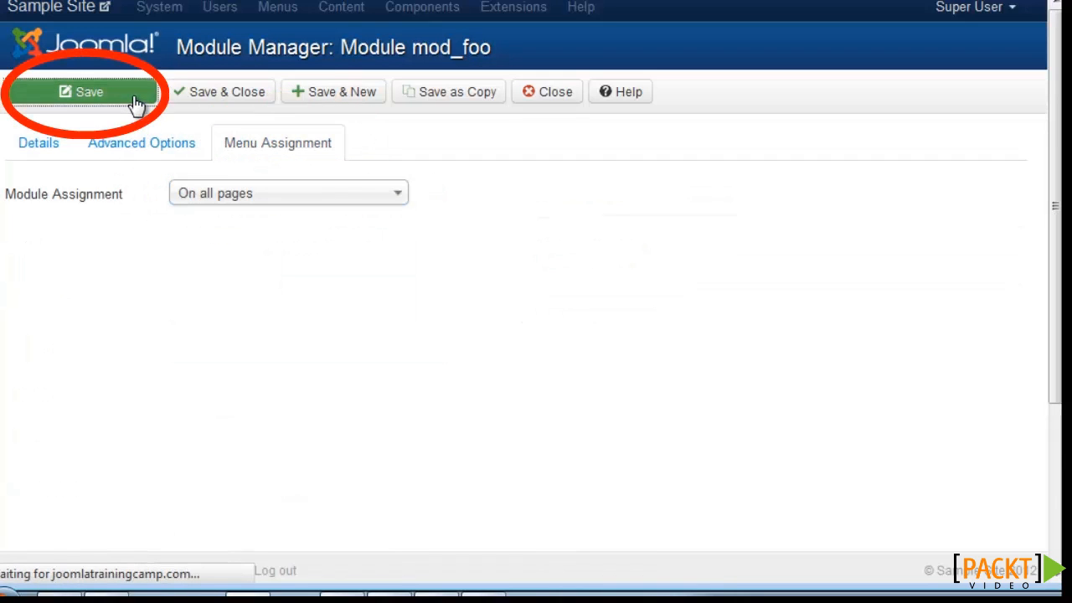
left_click(82, 90)
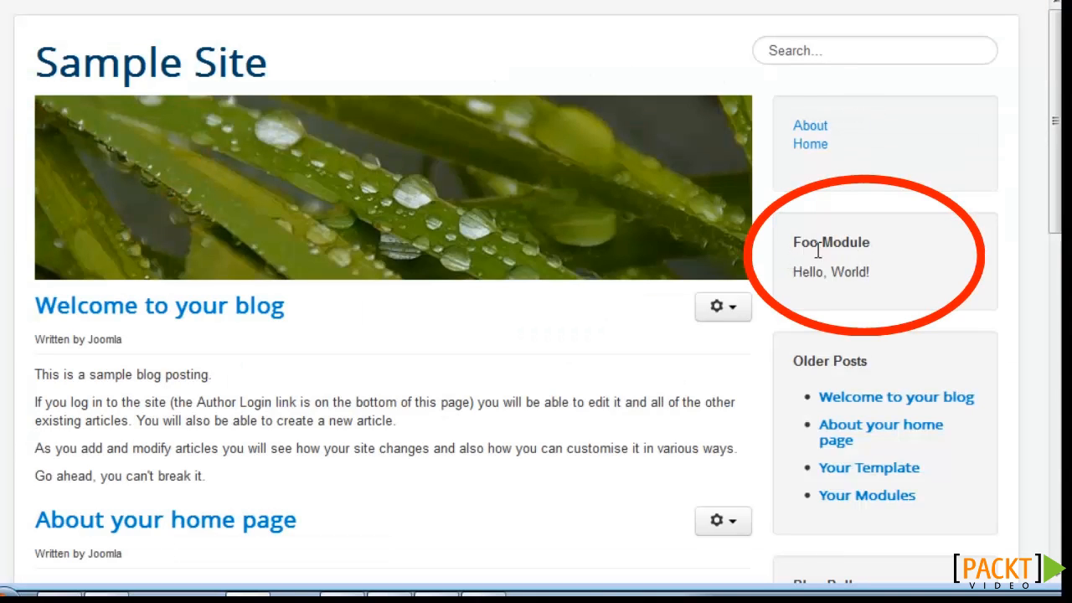
left_click_drag(791, 241, 869, 271)
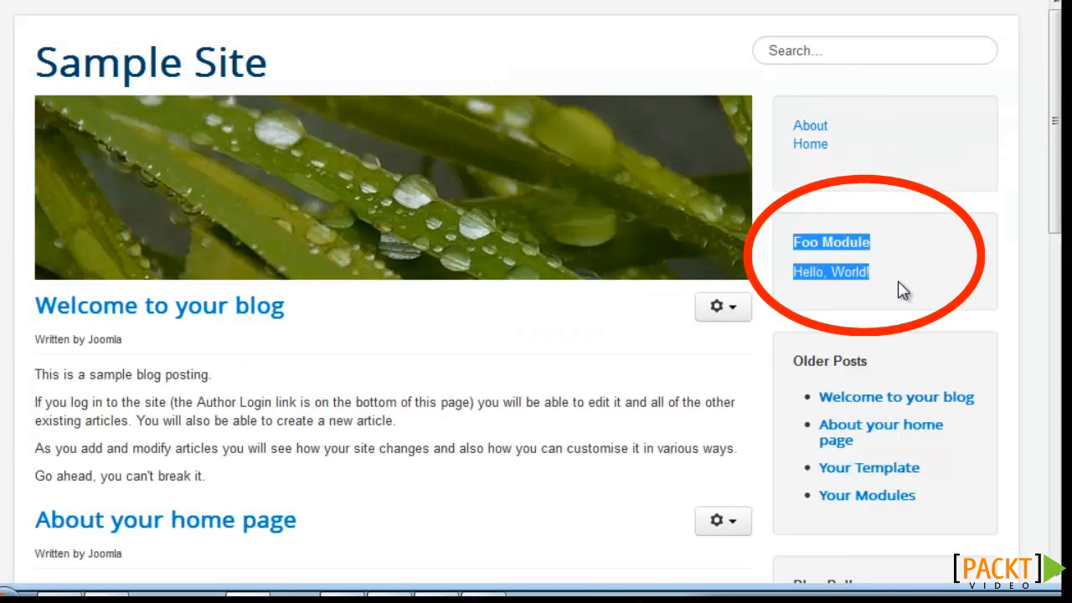